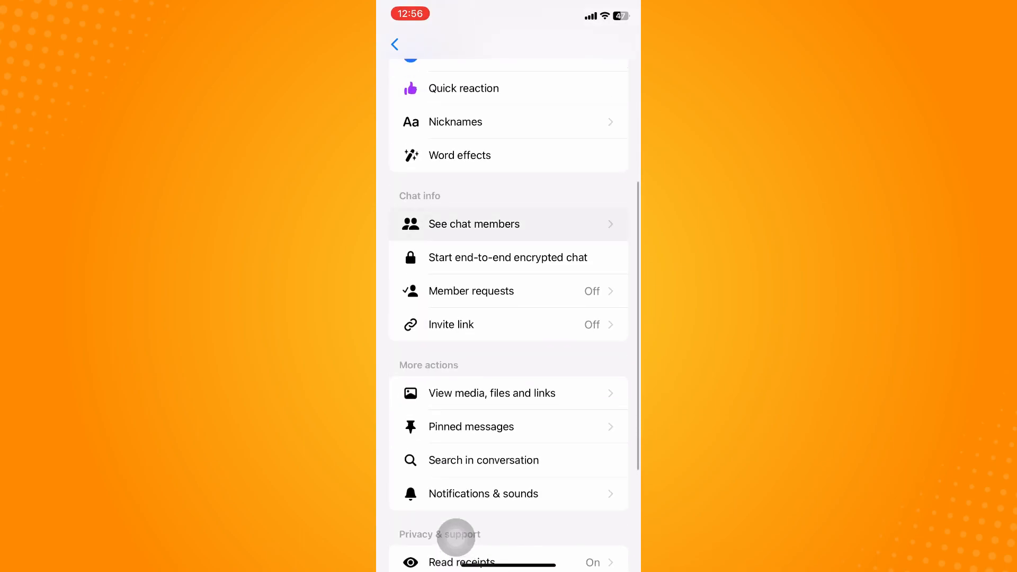
- Check the Yey group's members list, showing the creator as the only admin
left_click(474, 223)
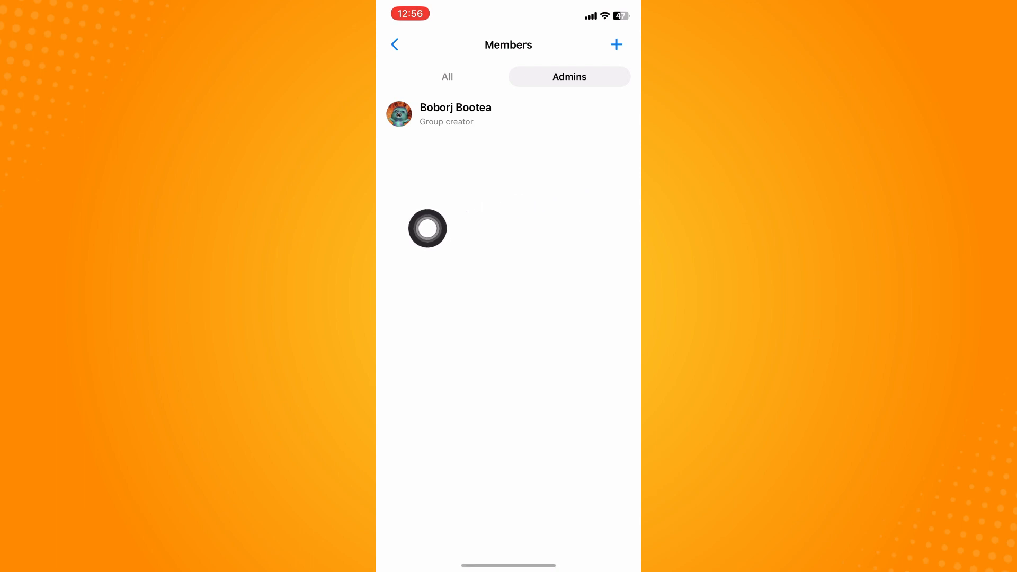
left_click(394, 45)
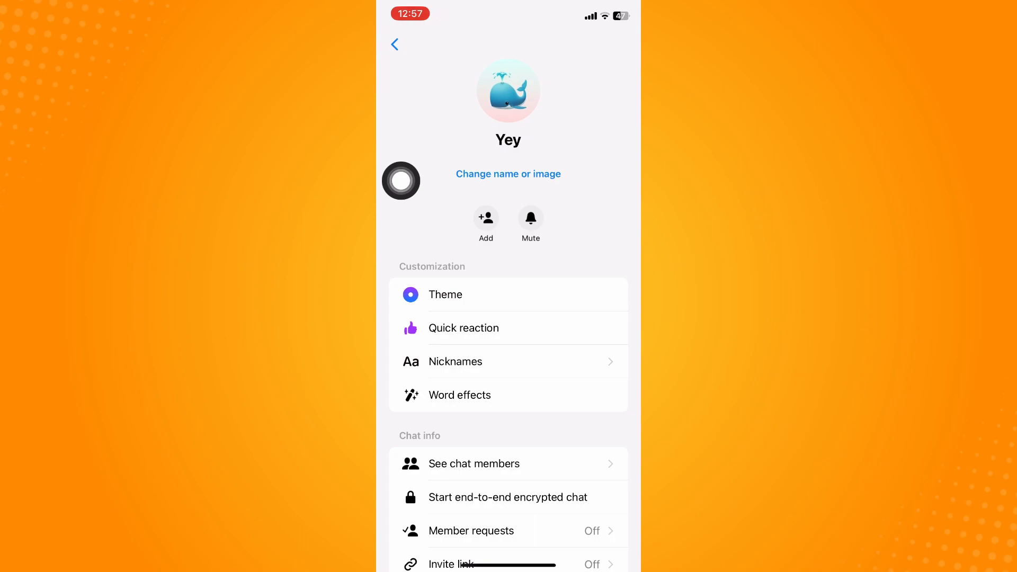
- Remove the second added member from the Yey group, leaving two members
scroll("down", 3)
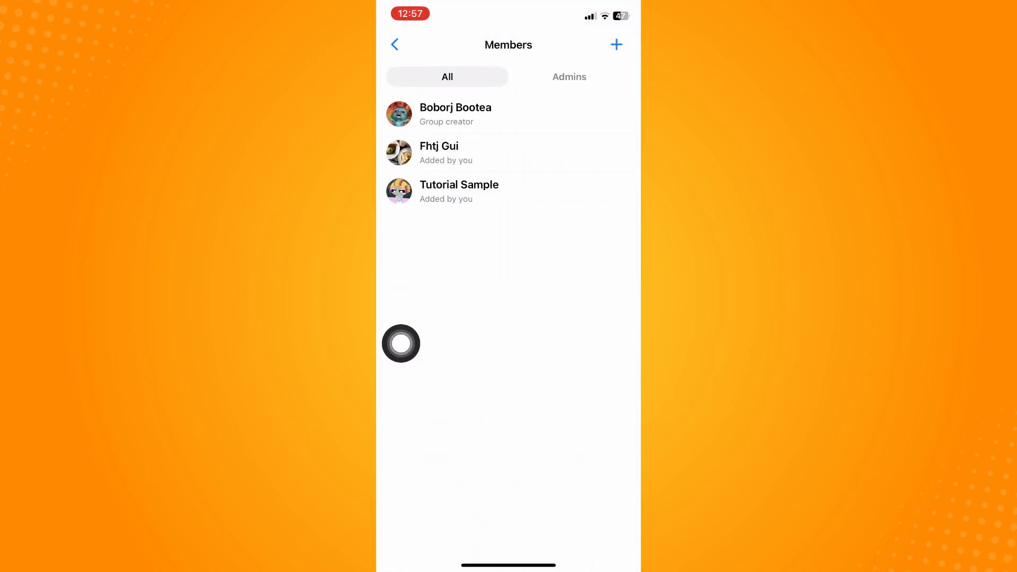
left_click(509, 153)
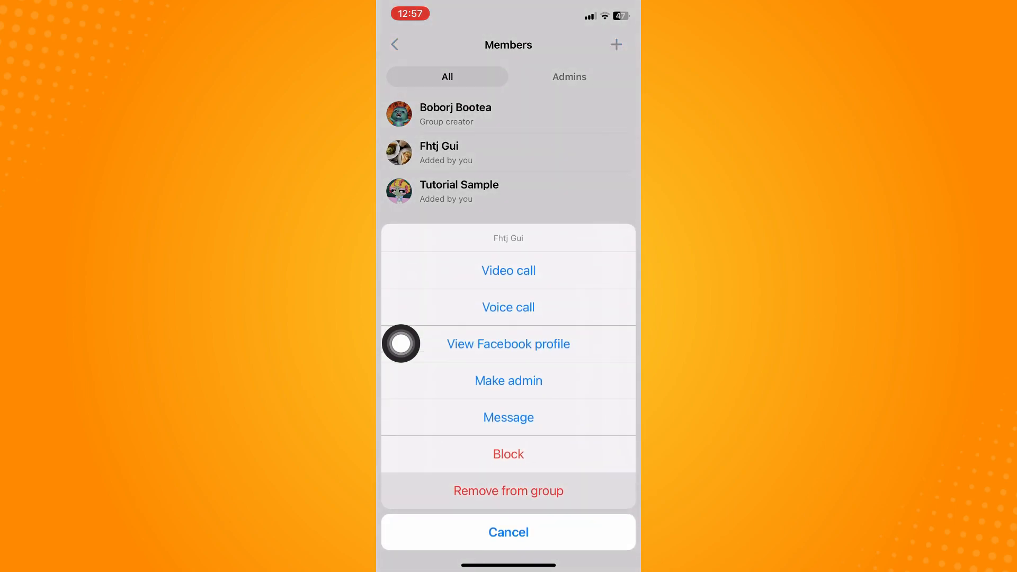
left_click(508, 490)
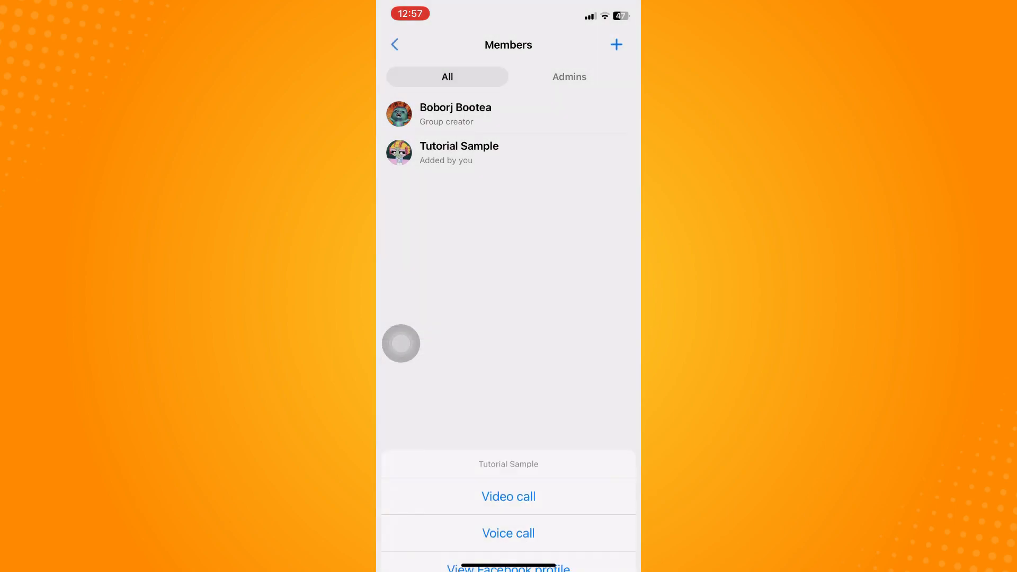
left_click(394, 43)
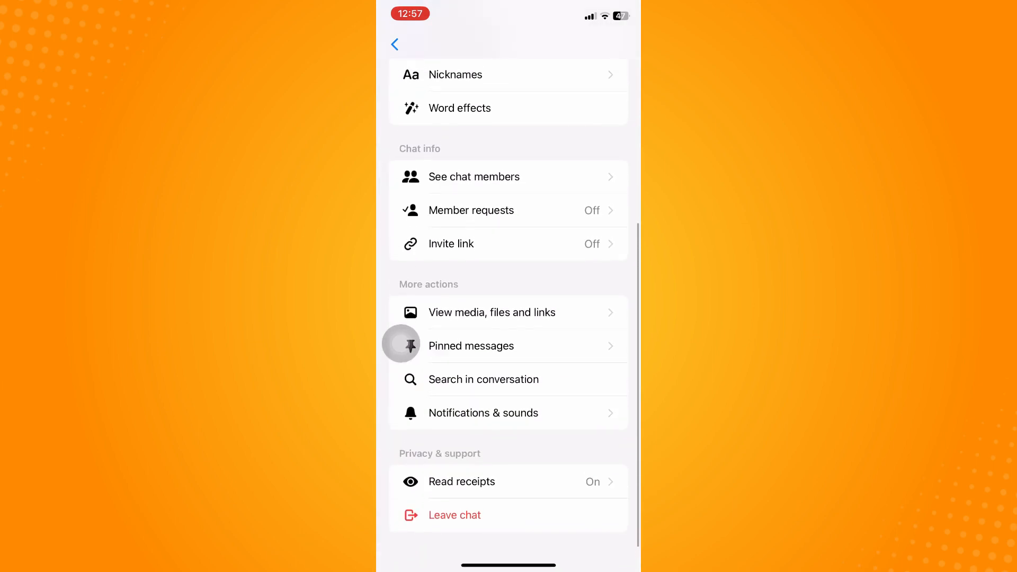
- Leave the Yey group chat and confirm Leave in the Set a new admin dialog
left_click(455, 515)
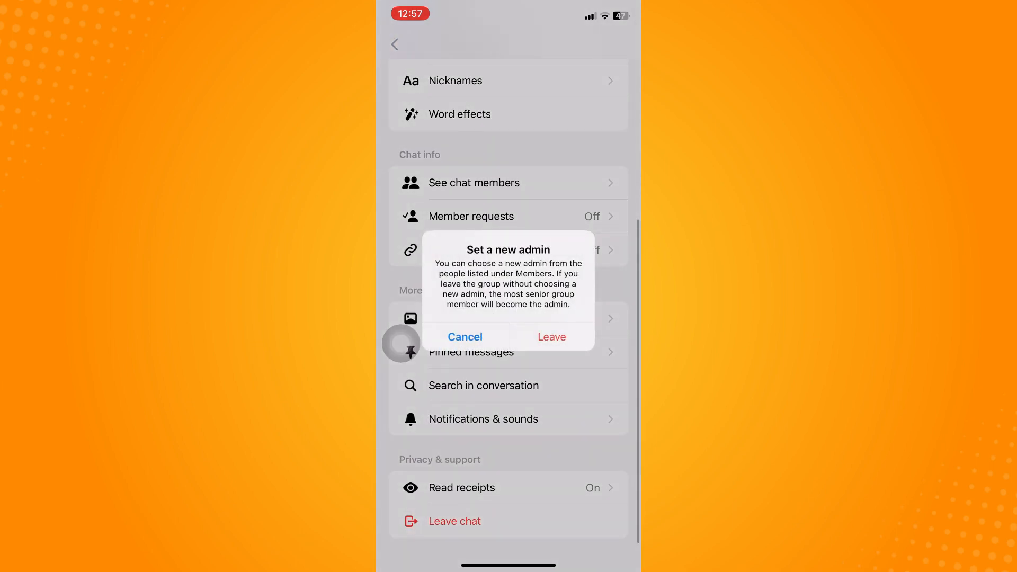
left_click(551, 337)
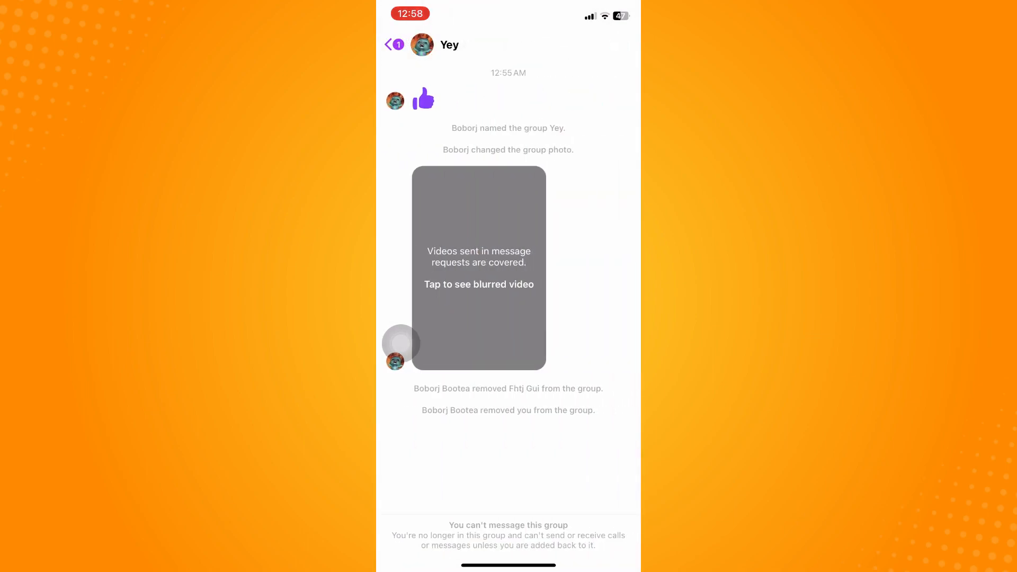
- Uncover the old video in the Yey conversation, then return to Message requests
left_click(479, 267)
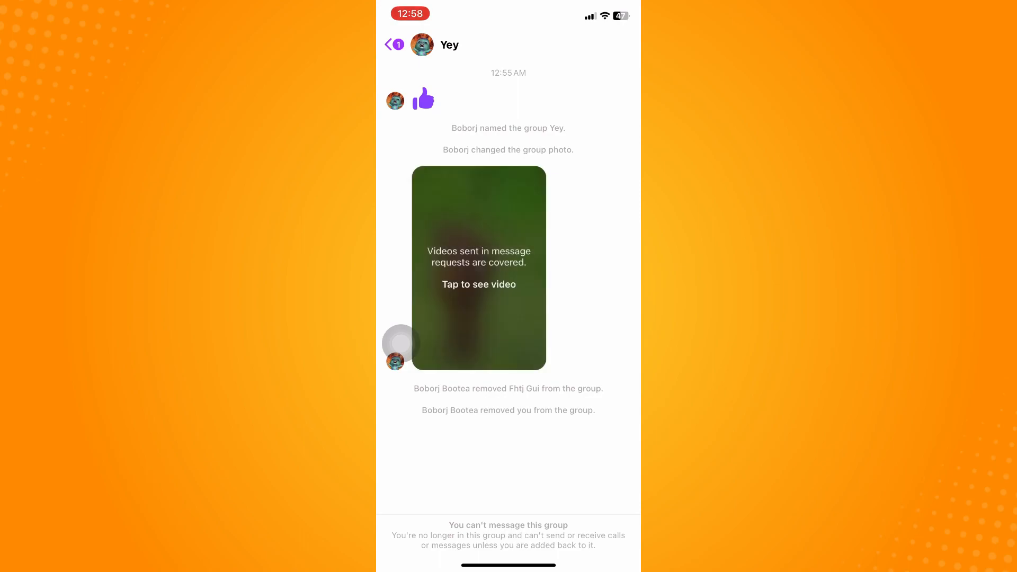
left_click(478, 284)
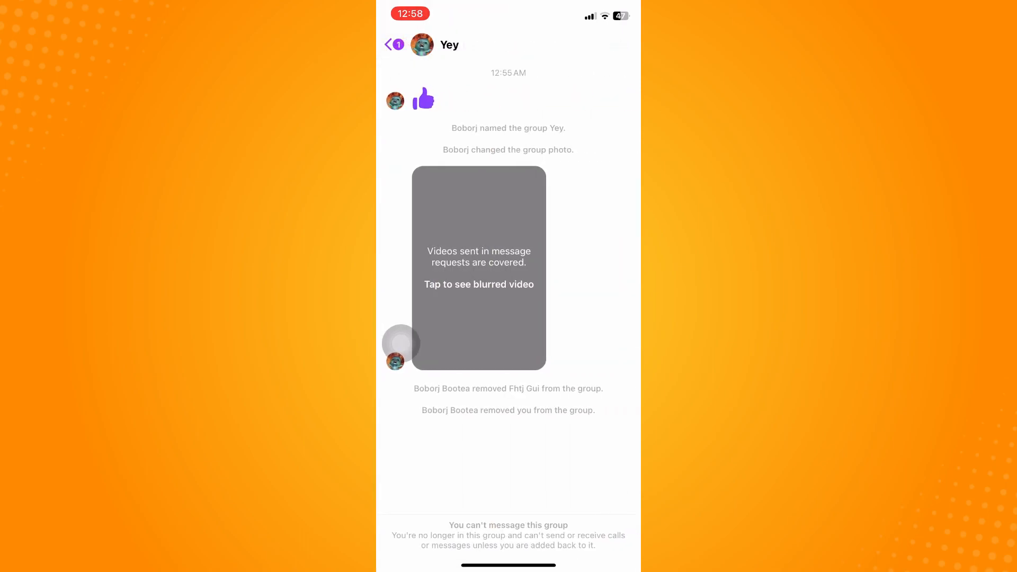
left_click(479, 284)
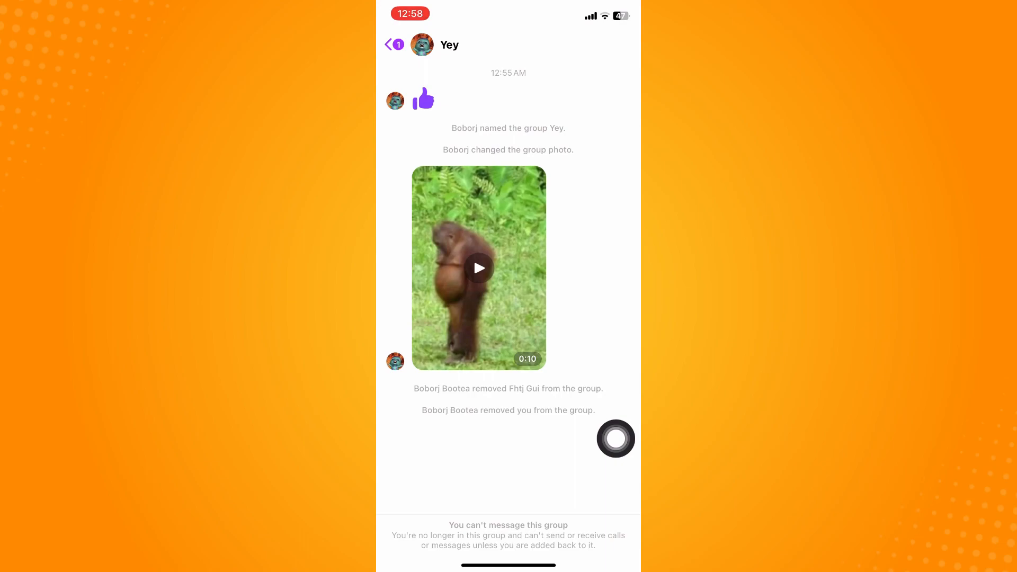
left_click(387, 44)
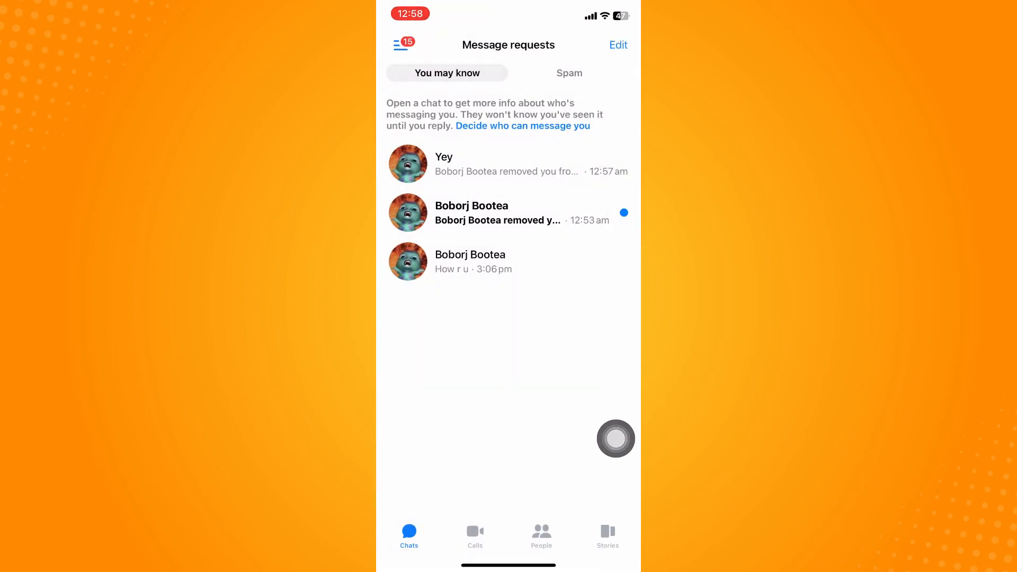